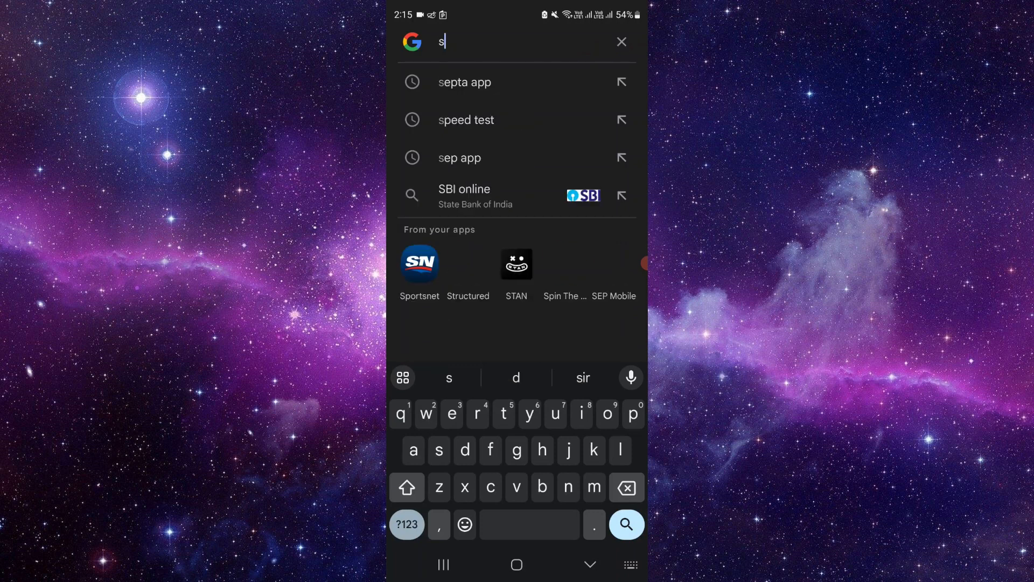
Search Google for 'sporting life app' via the search-bar suggestion
text(porting)
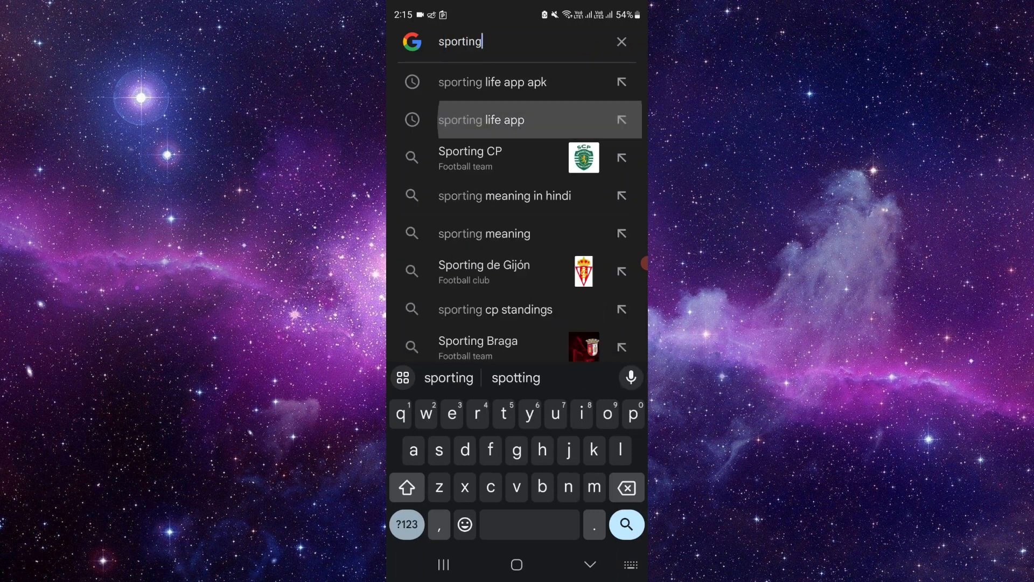
click(481, 120)
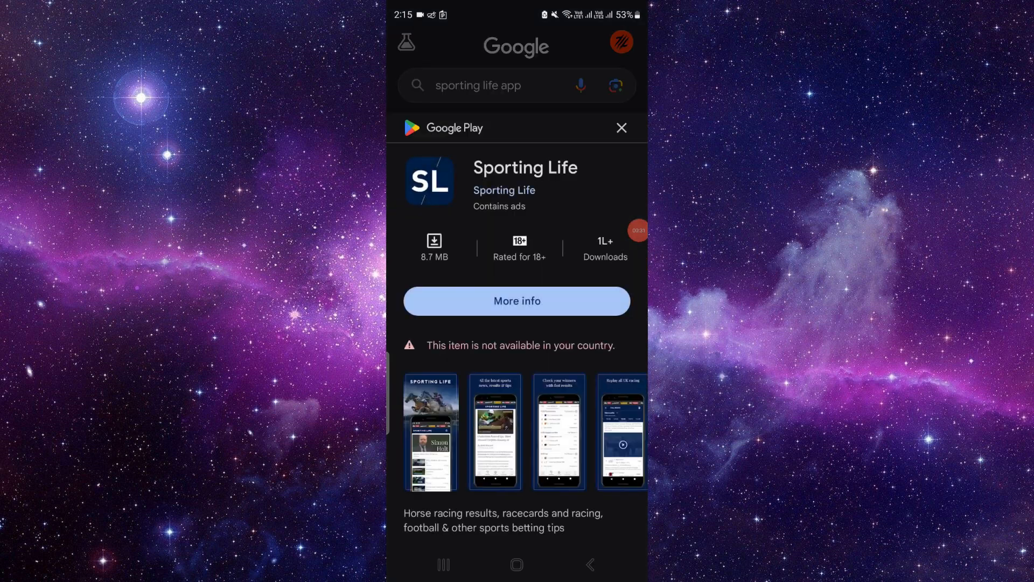
Open the full Google Play Store page for Sporting Life from the results panel
click(516, 301)
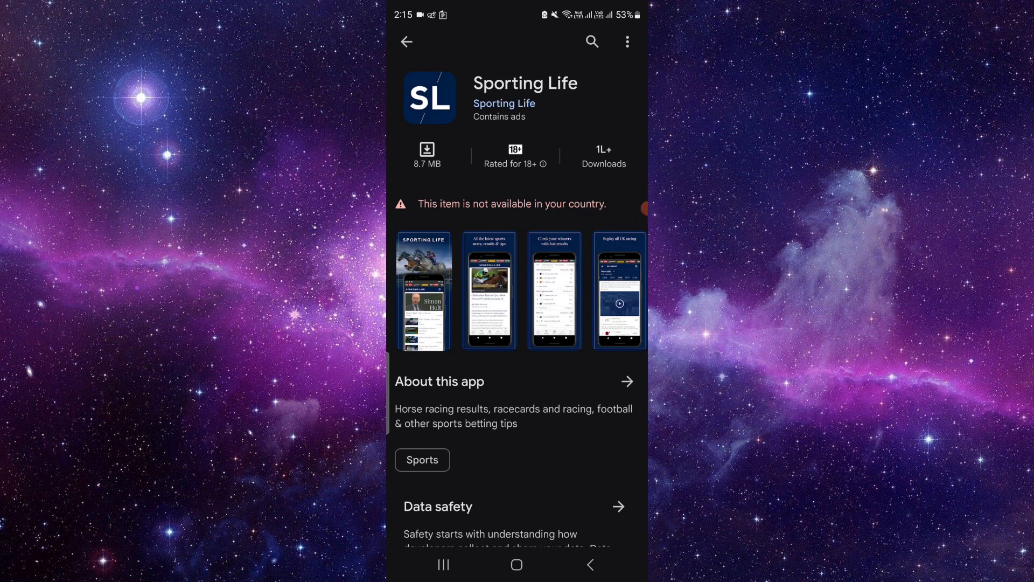
Review Ratings and reviews and App support, then return to the Google search results
scroll(down, 3)
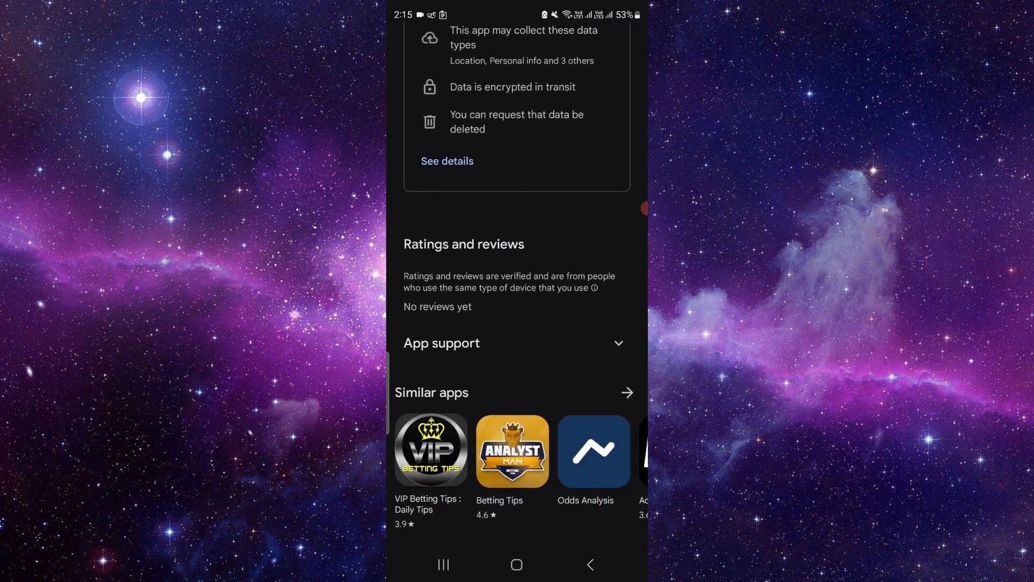
scroll(down, 3)
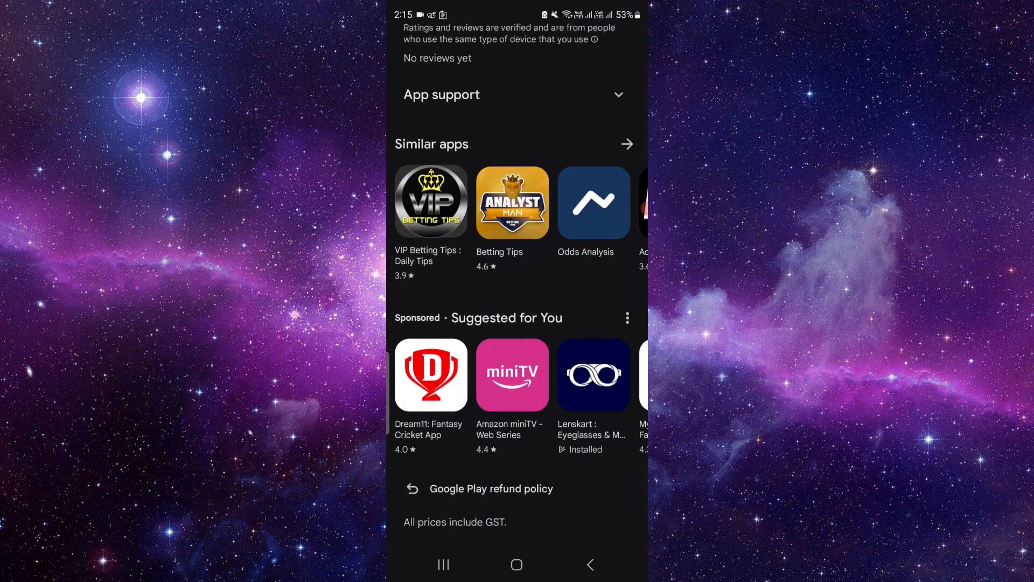
scroll(up, 3)
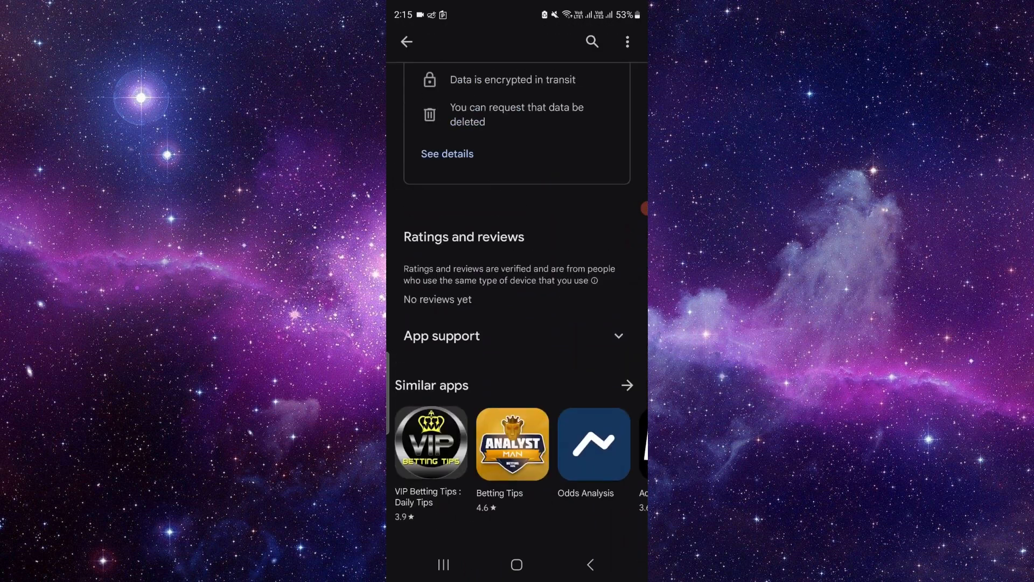
click(516, 335)
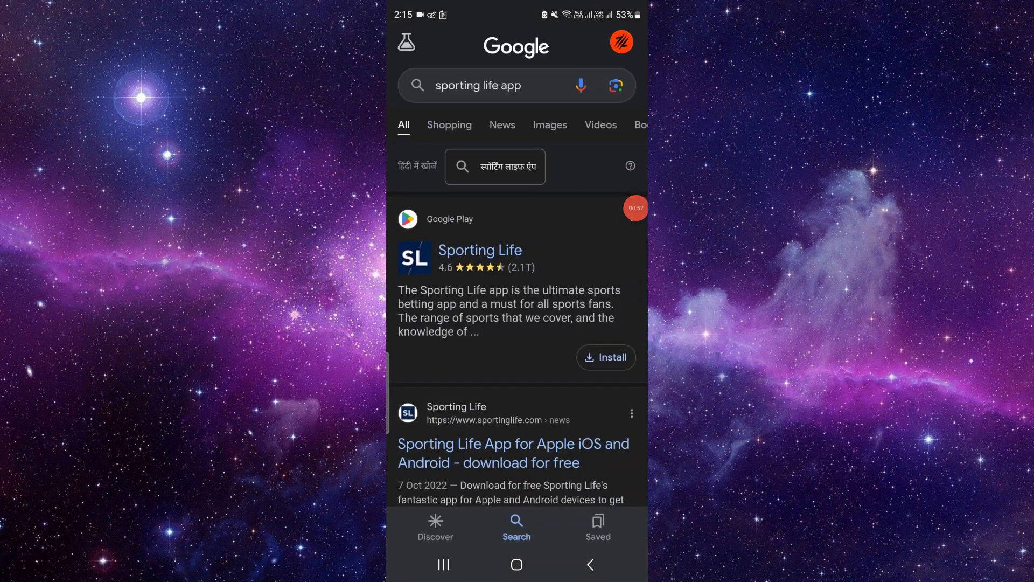
Leave Google Search and return to the phone's home screen
click(516, 564)
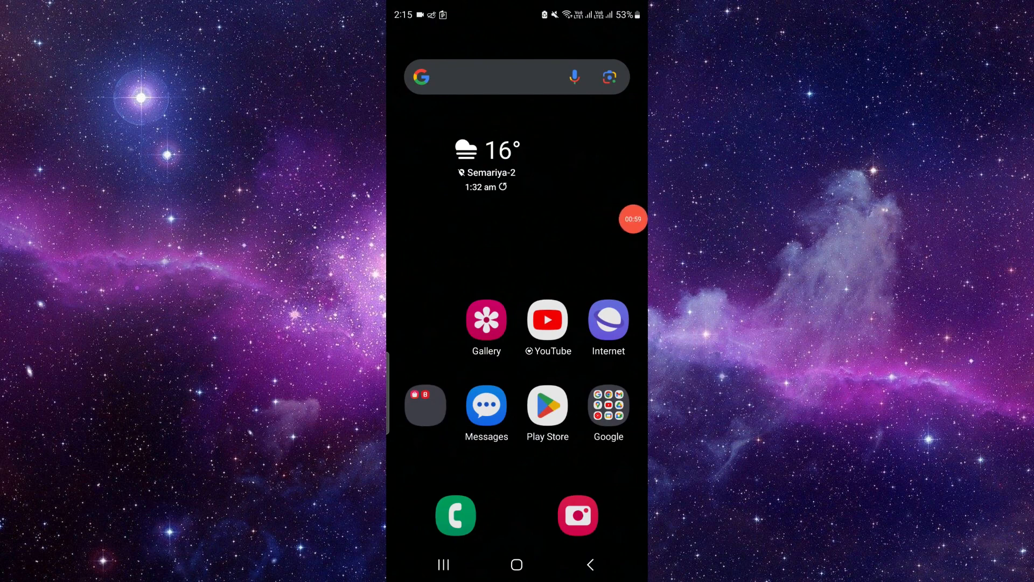